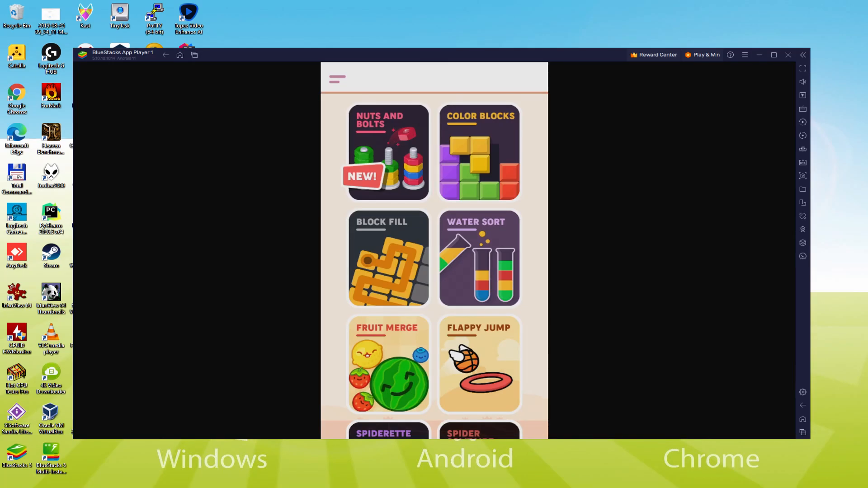
# Step: Start Block Fill on Medium and trace a single path filling every Level 1 square
pyautogui.click(388, 258)
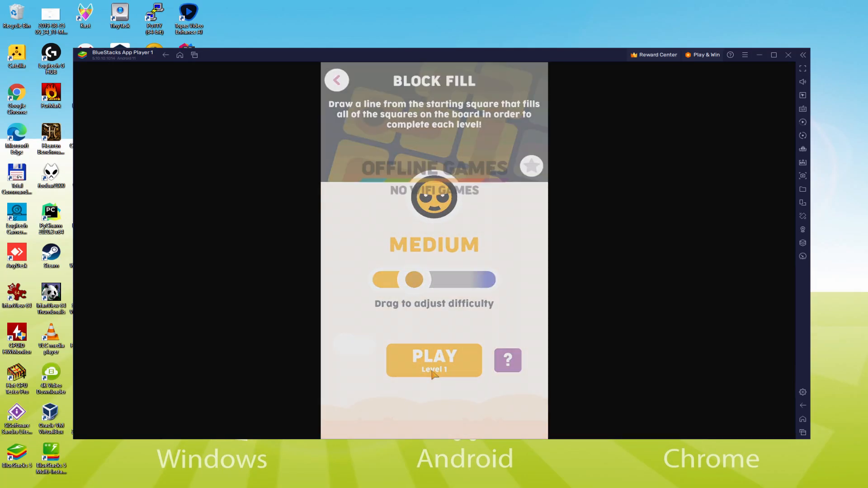
pyautogui.click(434, 361)
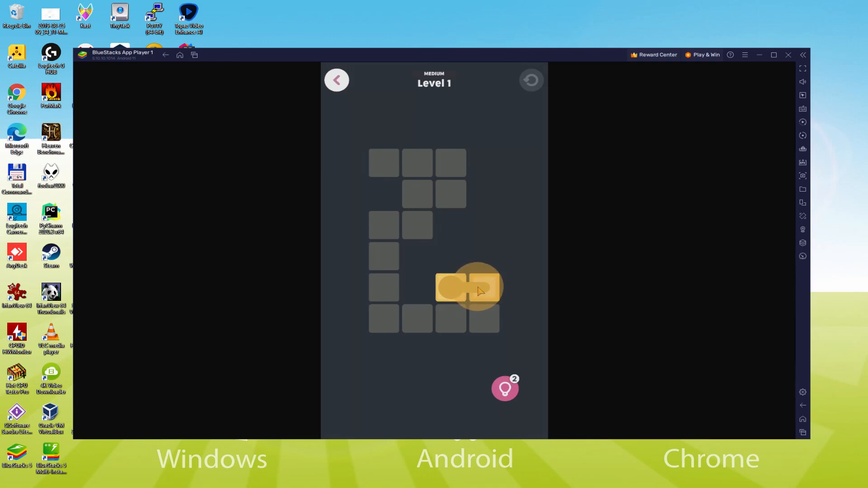
pyautogui.moveTo(467, 288); pyautogui.dragTo(385, 243)
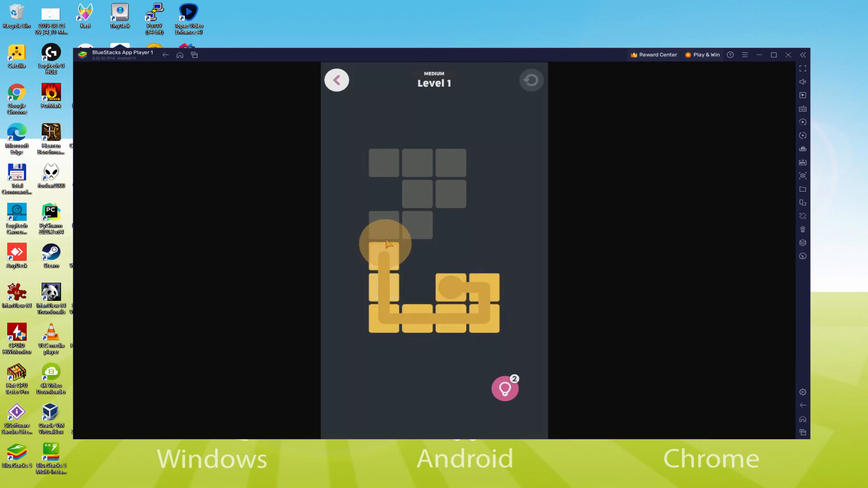
pyautogui.moveTo(382, 243); pyautogui.dragTo(399, 167)
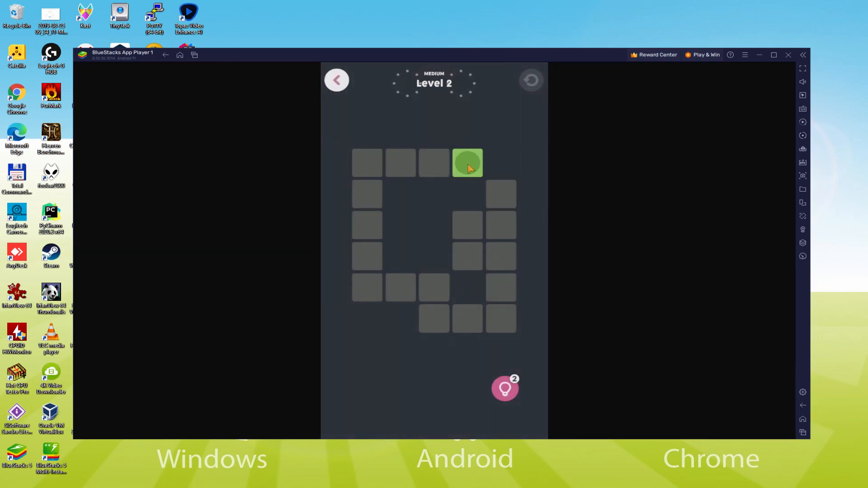
# Step: Fill the Level 2 grid, advance to the next puzzle and begin tracing Level 3
pyautogui.moveTo(467, 163); pyautogui.dragTo(434, 287)
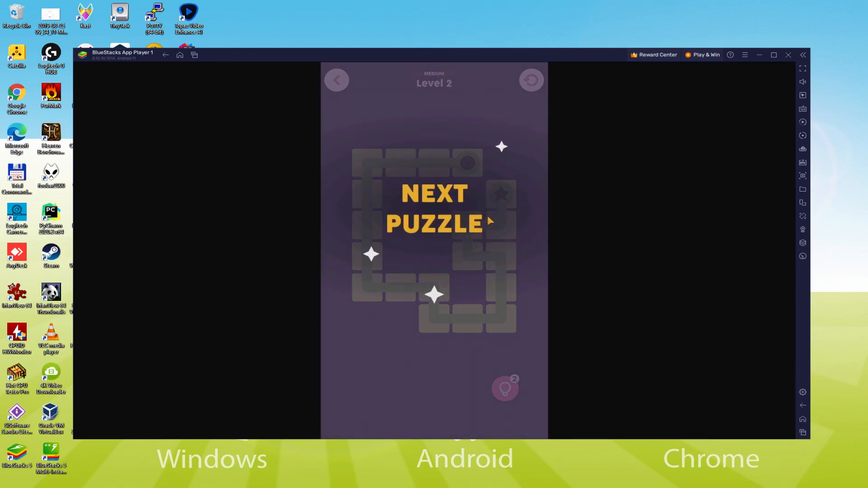
pyautogui.click(434, 208)
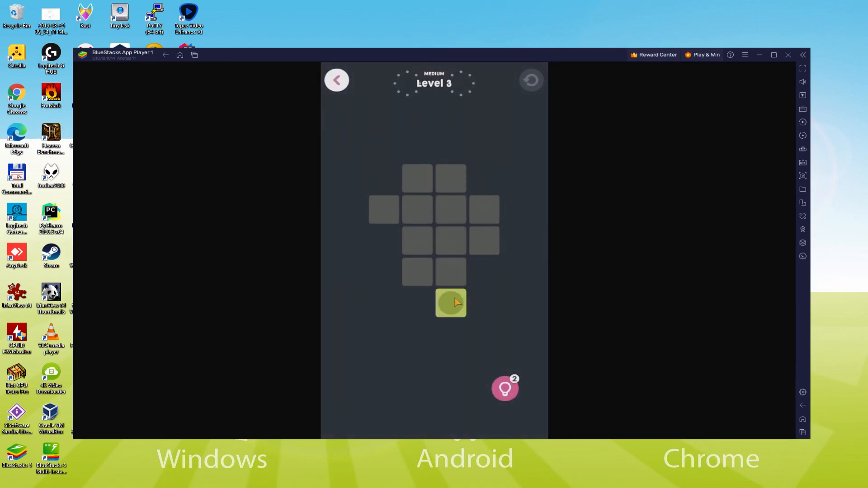
pyautogui.moveTo(450, 303); pyautogui.dragTo(428, 282)
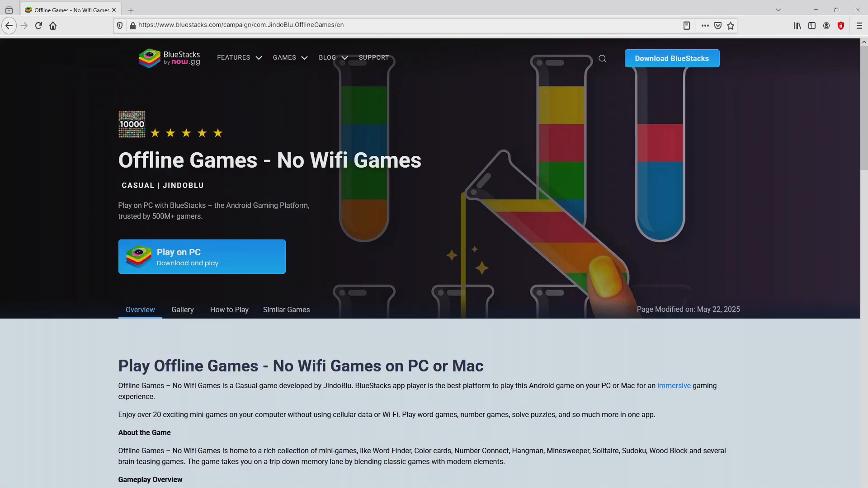
# Step: Review the Offline Games campaign page and download BlueStacks via 'Play on PC – Download and play'
pyautogui.scroll(-3)
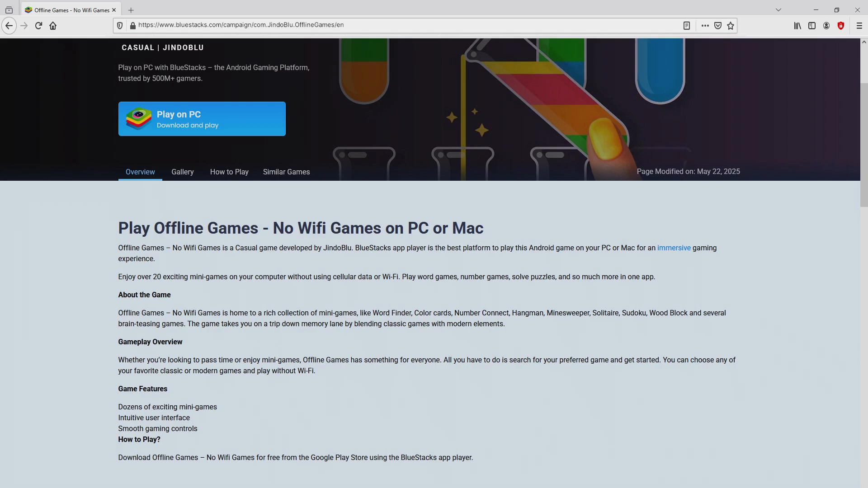
pyautogui.scroll(3)
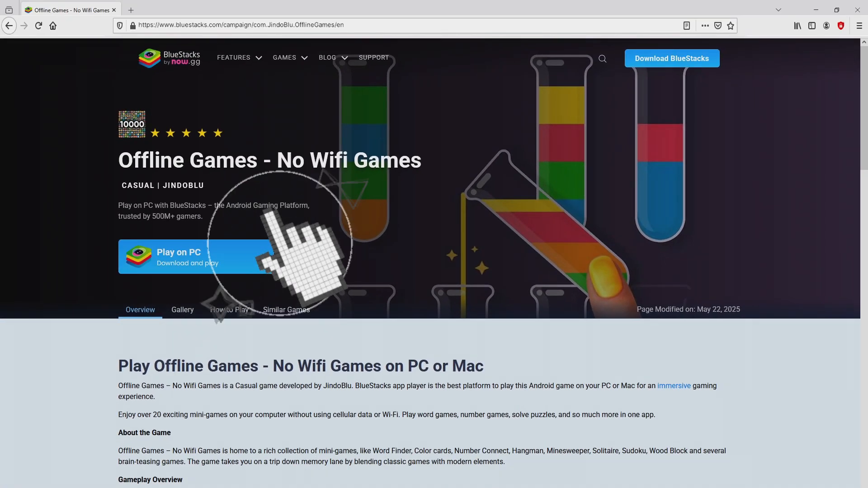
pyautogui.click(202, 256)
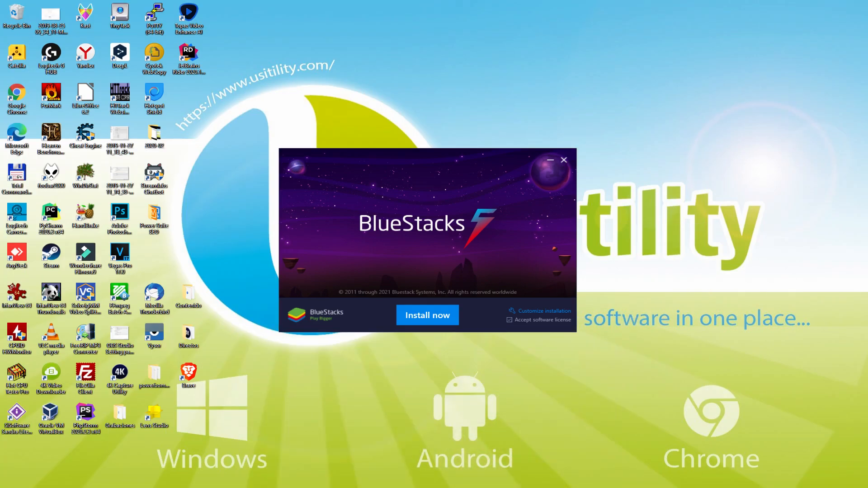
pyautogui.click(428, 315)
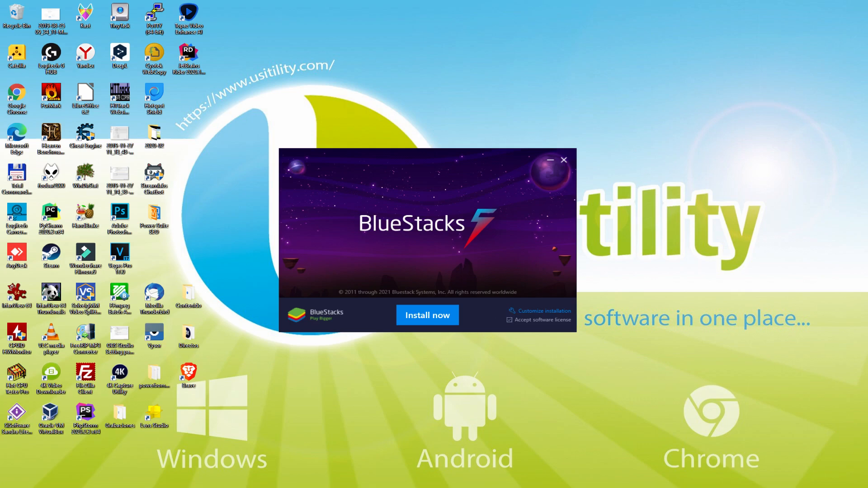
pyautogui.moveTo(537, 318)
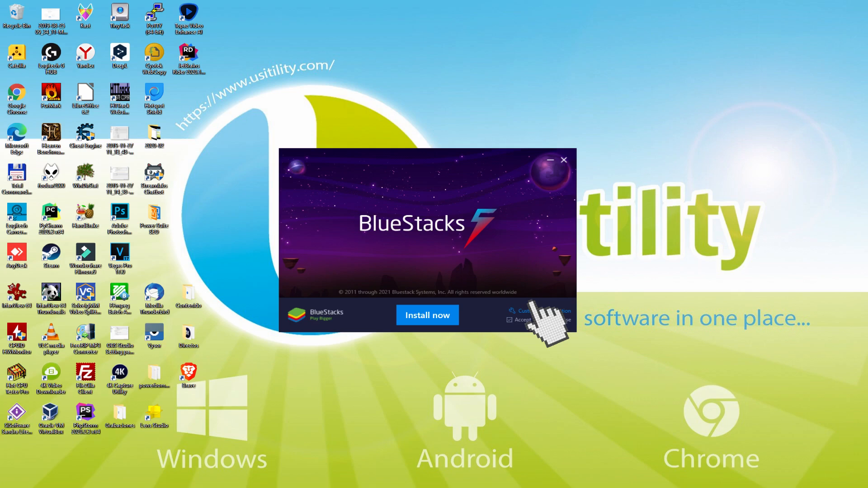
pyautogui.click(540, 310)
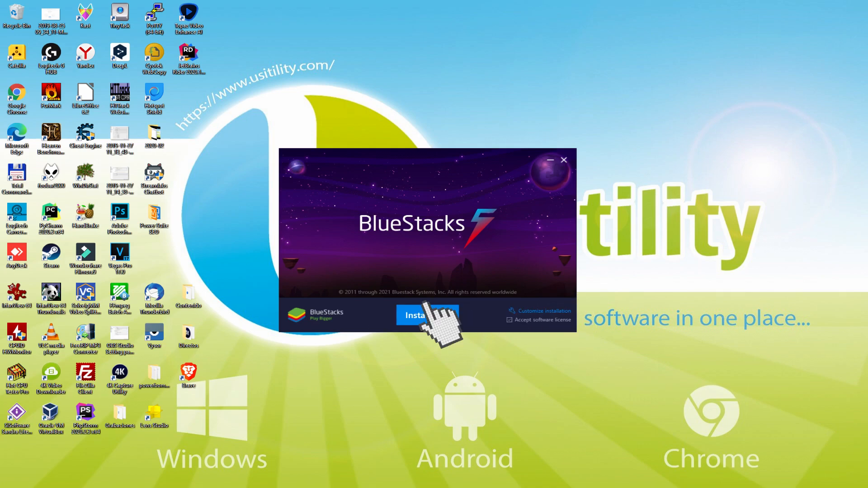
pyautogui.click(420, 314)
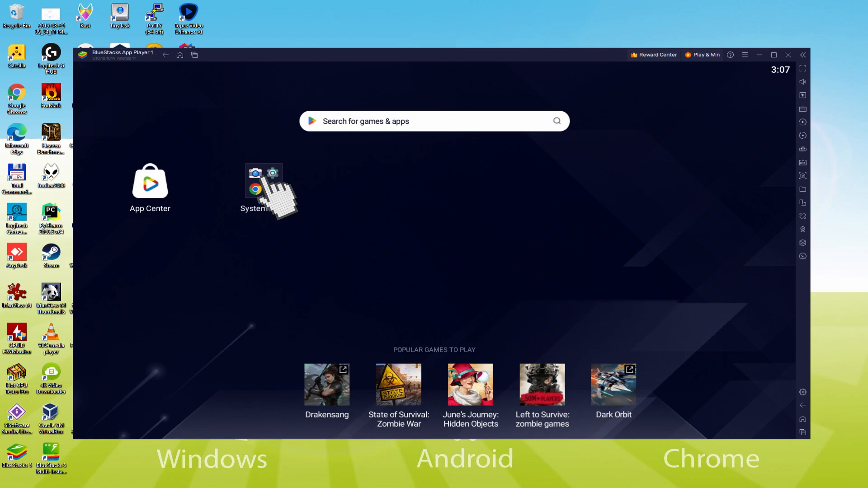
# Step: Launch Google Play from the system apps folder and begin Google sign-in with the account email
pyautogui.click(263, 185)
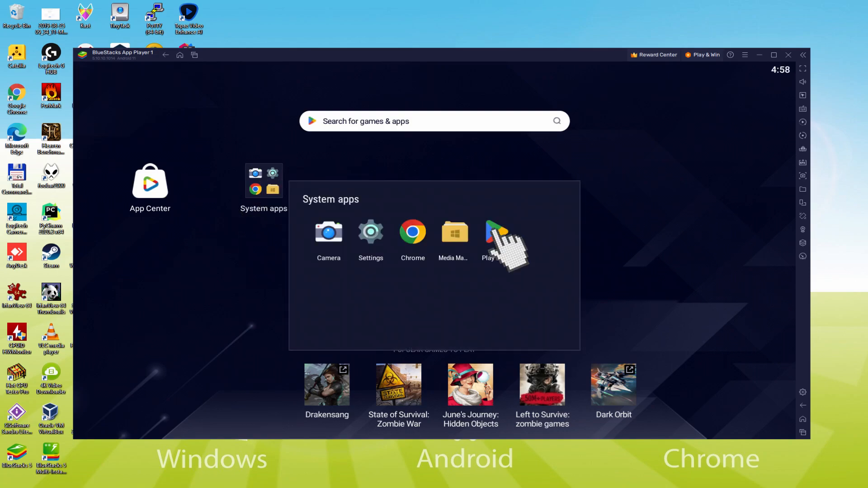
pyautogui.click(487, 231)
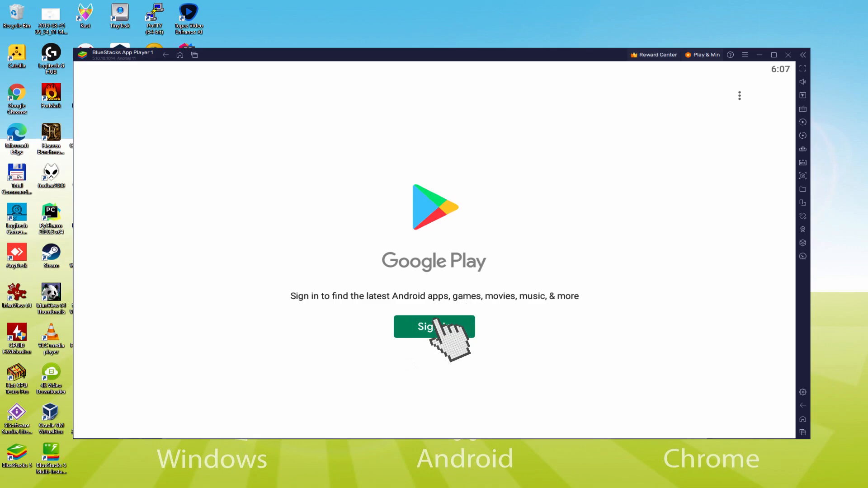
pyautogui.click(434, 326)
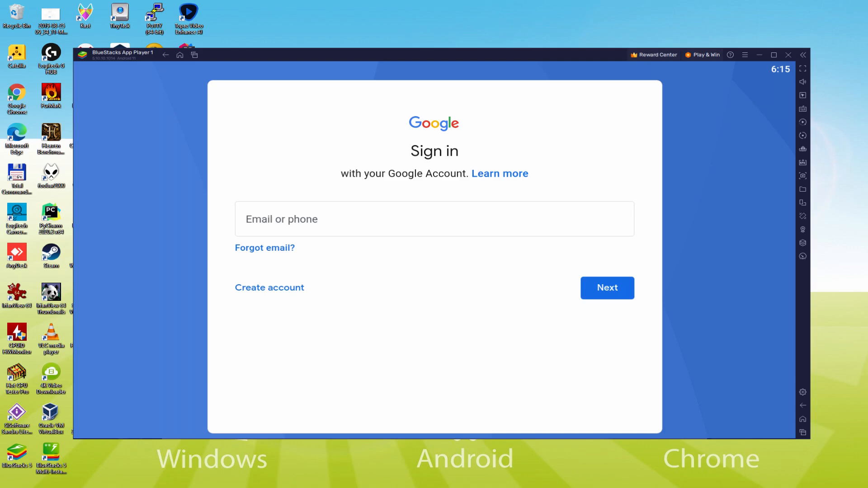
pyautogui.click(607, 288)
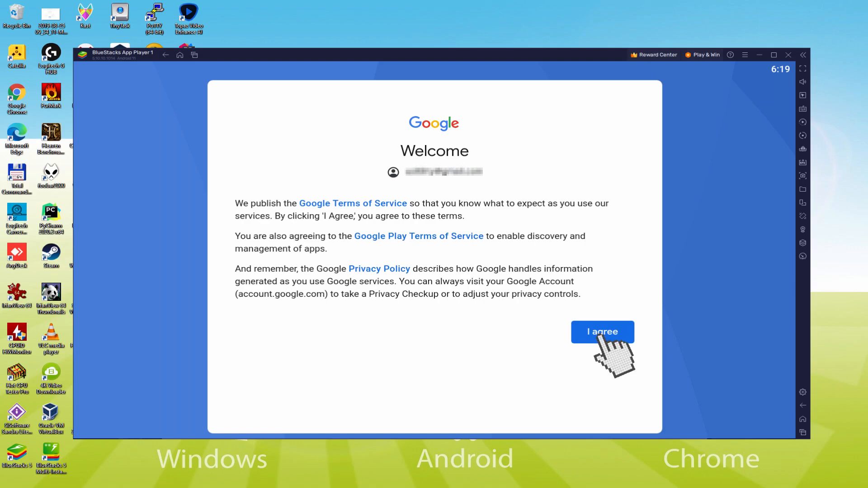
# Step: Agree to Google's terms with Back up to Google Drive switched off and accept the services settings
pyautogui.click(602, 332)
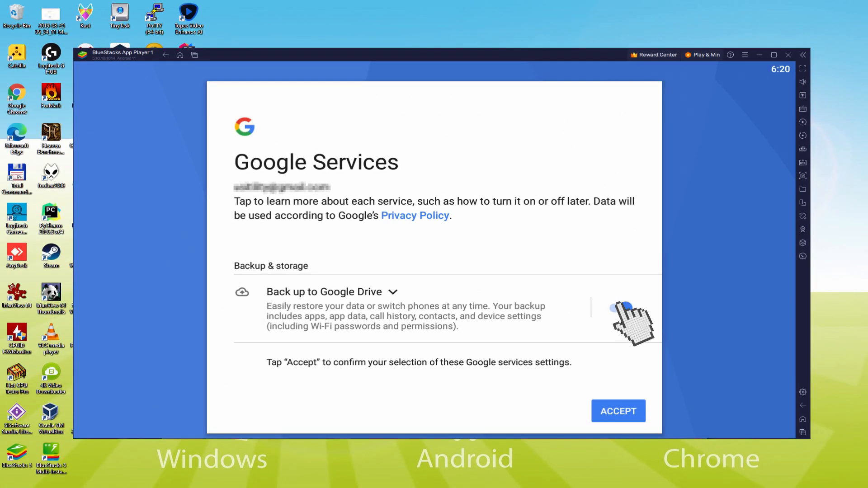
pyautogui.click(616, 308)
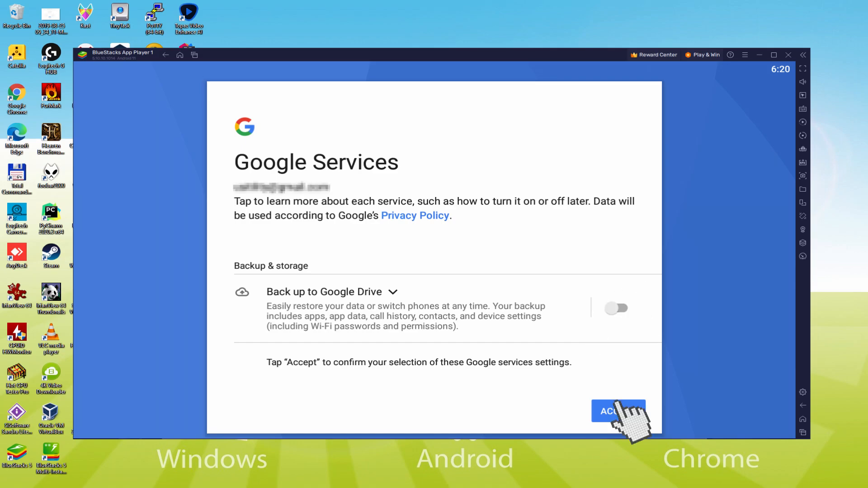
pyautogui.click(618, 411)
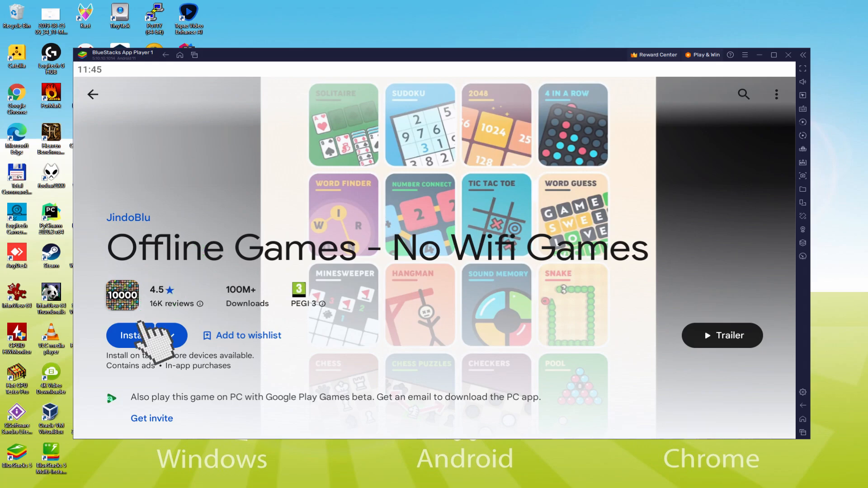
# Step: Install Offline Games - No Wifi Games from its Play Store page and return to the home screen
pyautogui.click(146, 335)
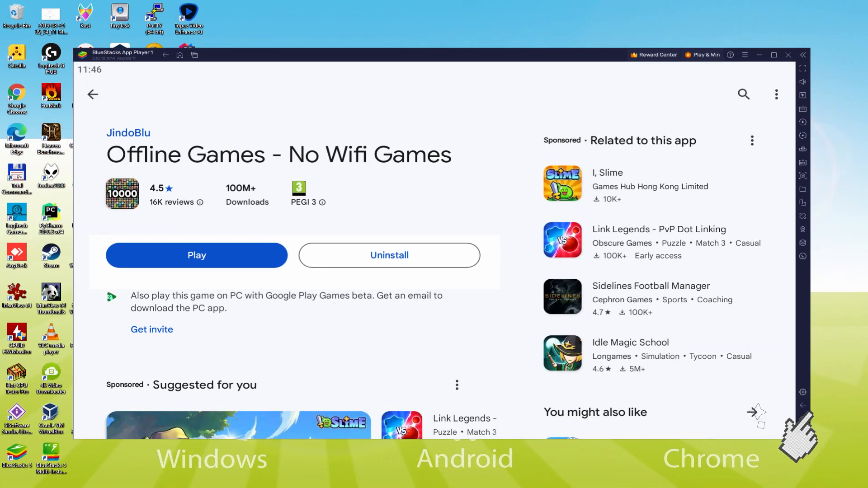
pyautogui.click(93, 94)
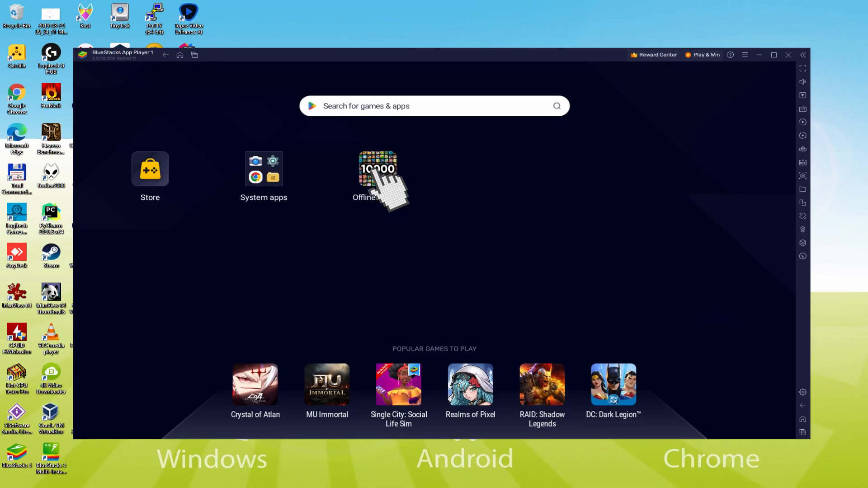
# Step: Launch Offline Games, fill the Level 4 and Level 5 grids with single paths, then exit the puzzle
pyautogui.click(378, 169)
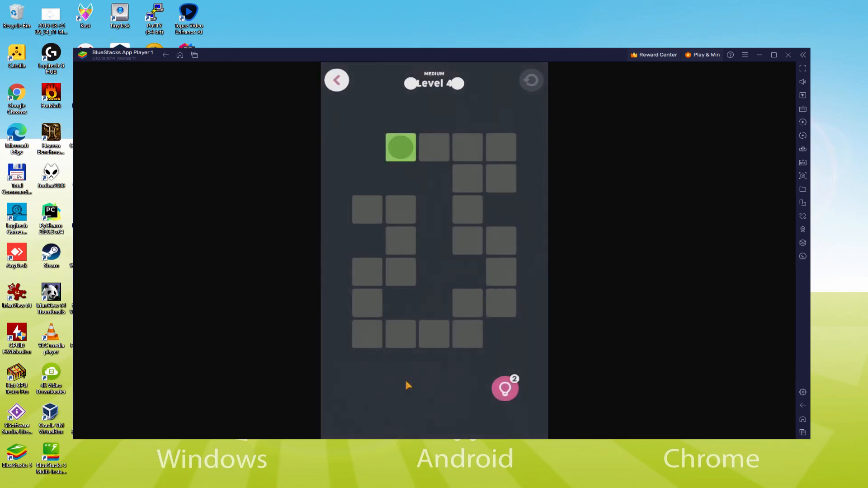
pyautogui.moveTo(400, 147); pyautogui.dragTo(493, 177)
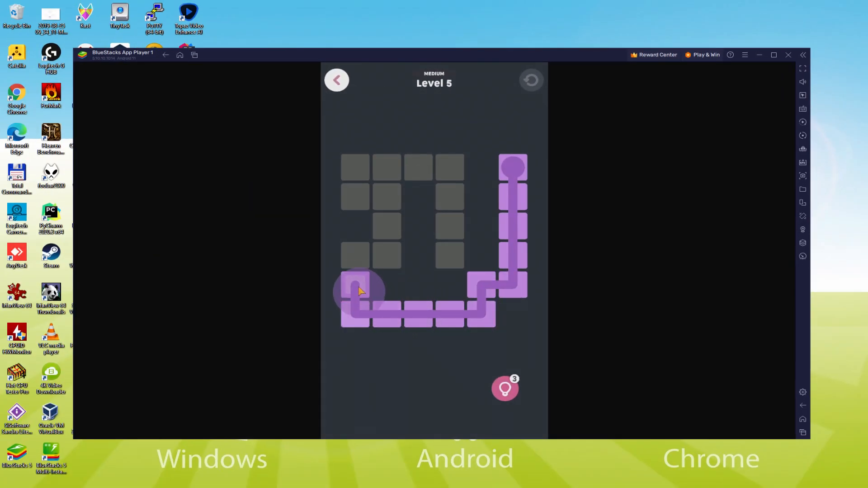
pyautogui.moveTo(360, 291); pyautogui.dragTo(451, 263)
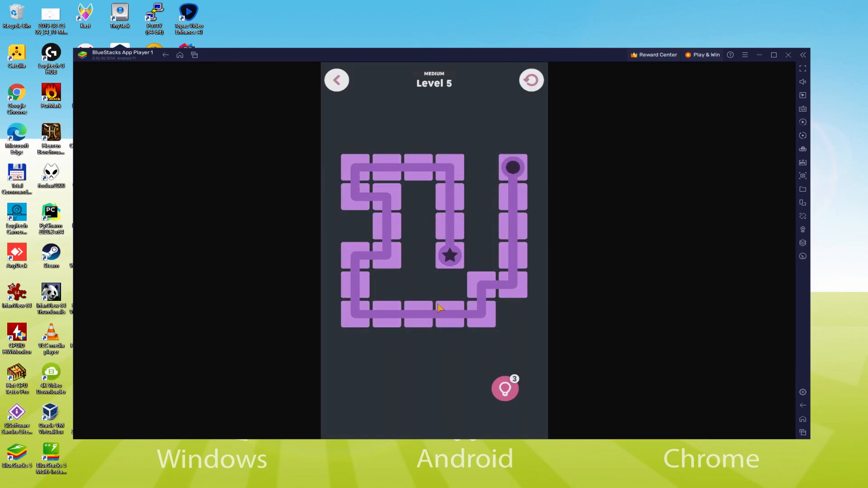
pyautogui.click(773, 55)
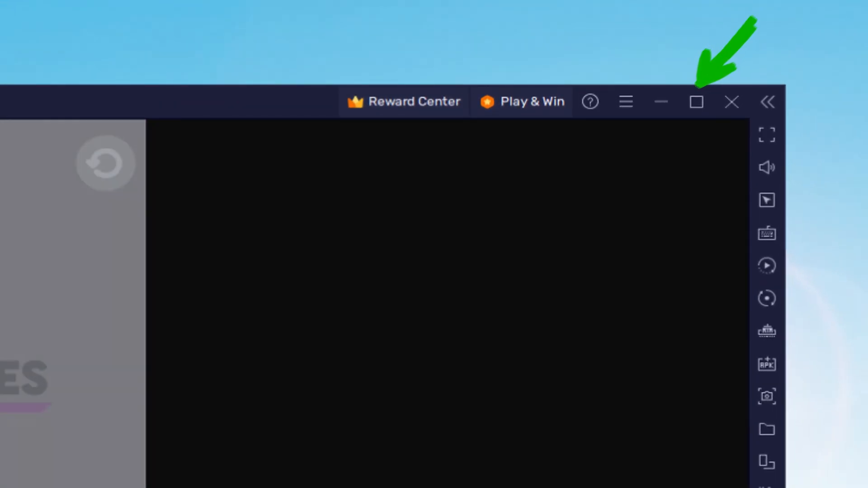
# Step: Return to the Offline Games menu and start a Fruit Merge round
pyautogui.click(694, 101)
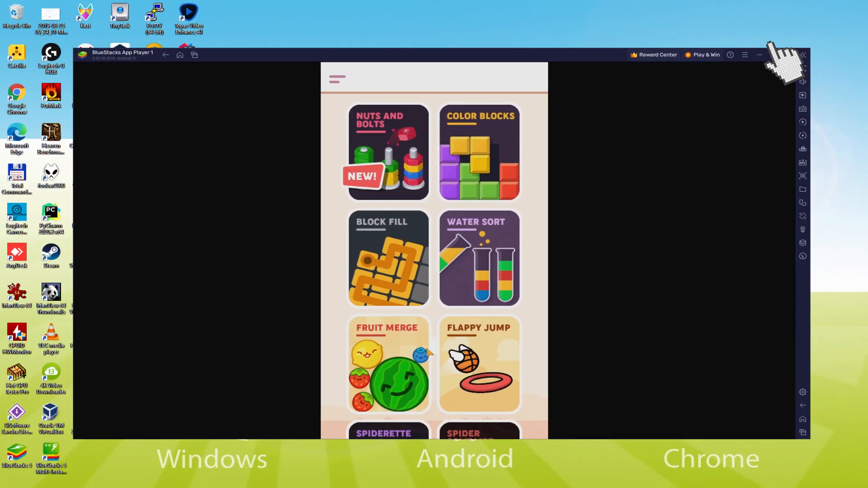
pyautogui.click(388, 365)
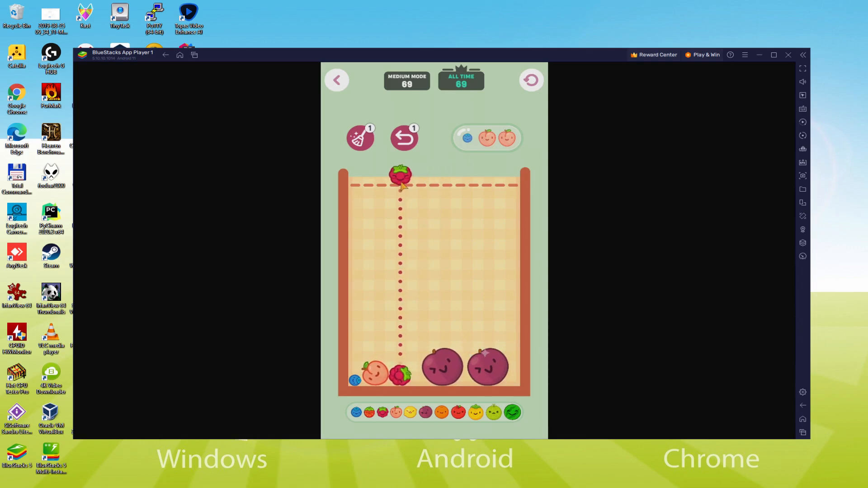
# Step: Drop a fruit into the jar so matching fruits can merge
pyautogui.click(400, 177)
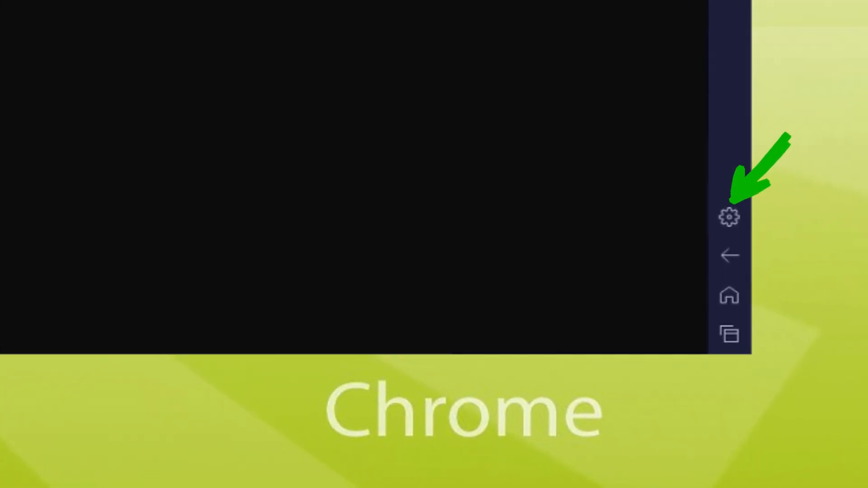
# Step: Drop more fruits into the jar, merging them to bring the Medium mode score to 325
pyautogui.click(728, 216)
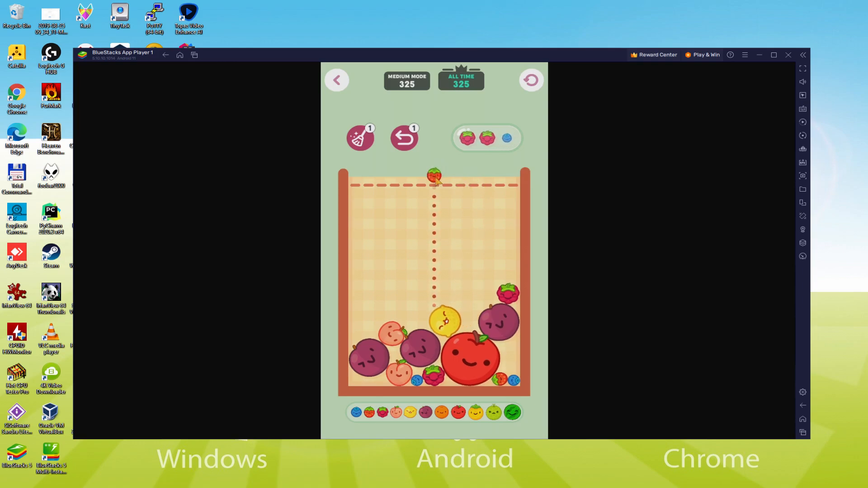
pyautogui.click(433, 177)
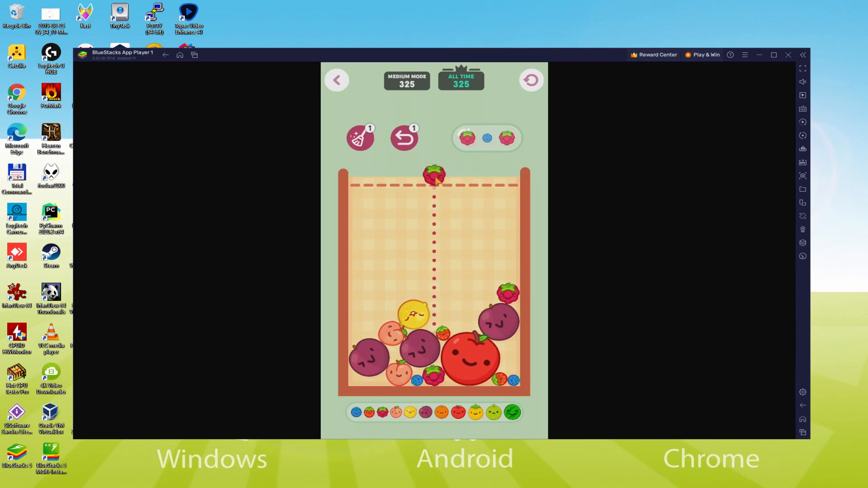